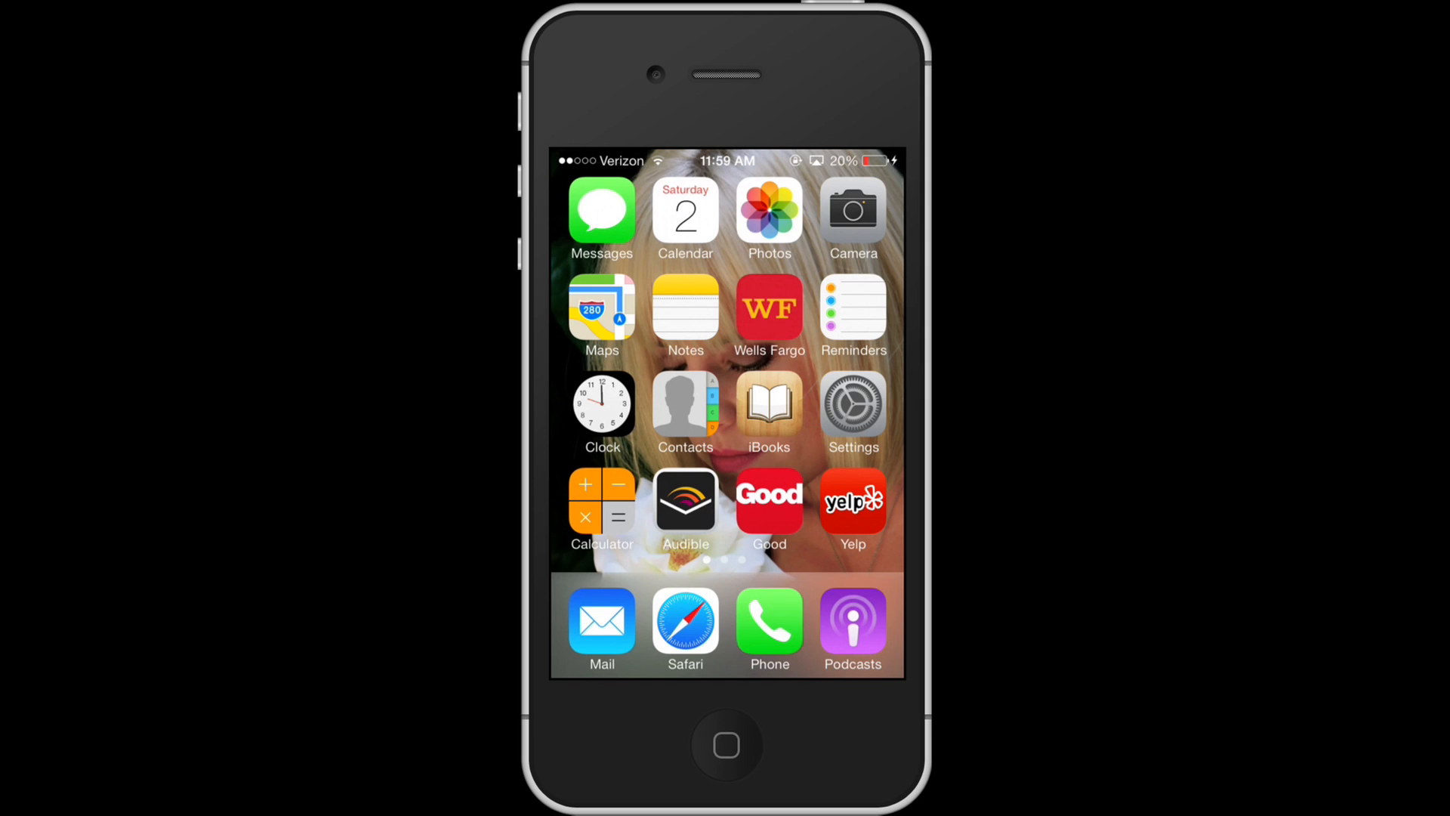
Step: Launch Messages from the home screen and start a blank new message
click(851, 403)
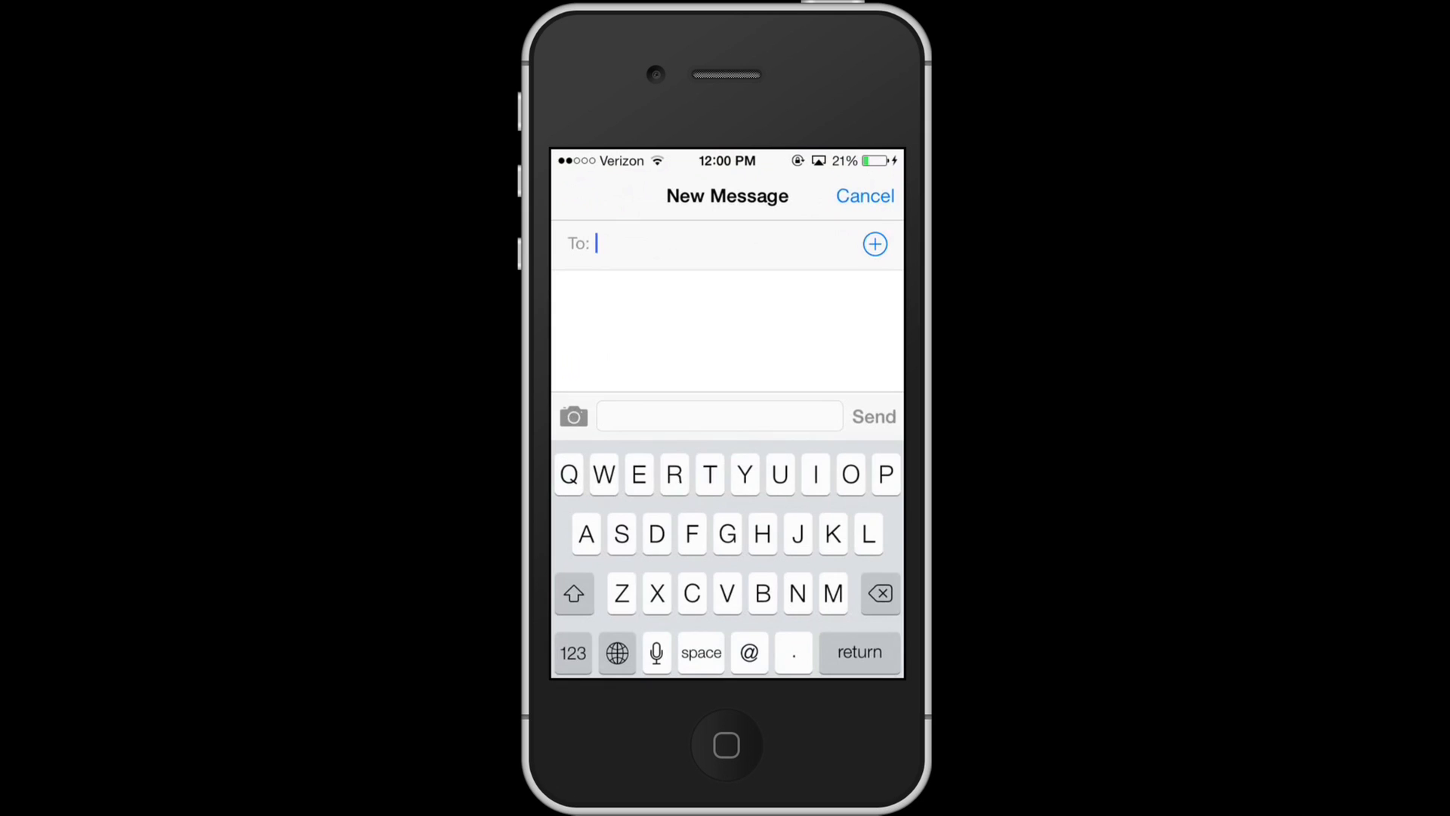
Step: Type the giraffe's ears line and face line into the message body
click(718, 415)
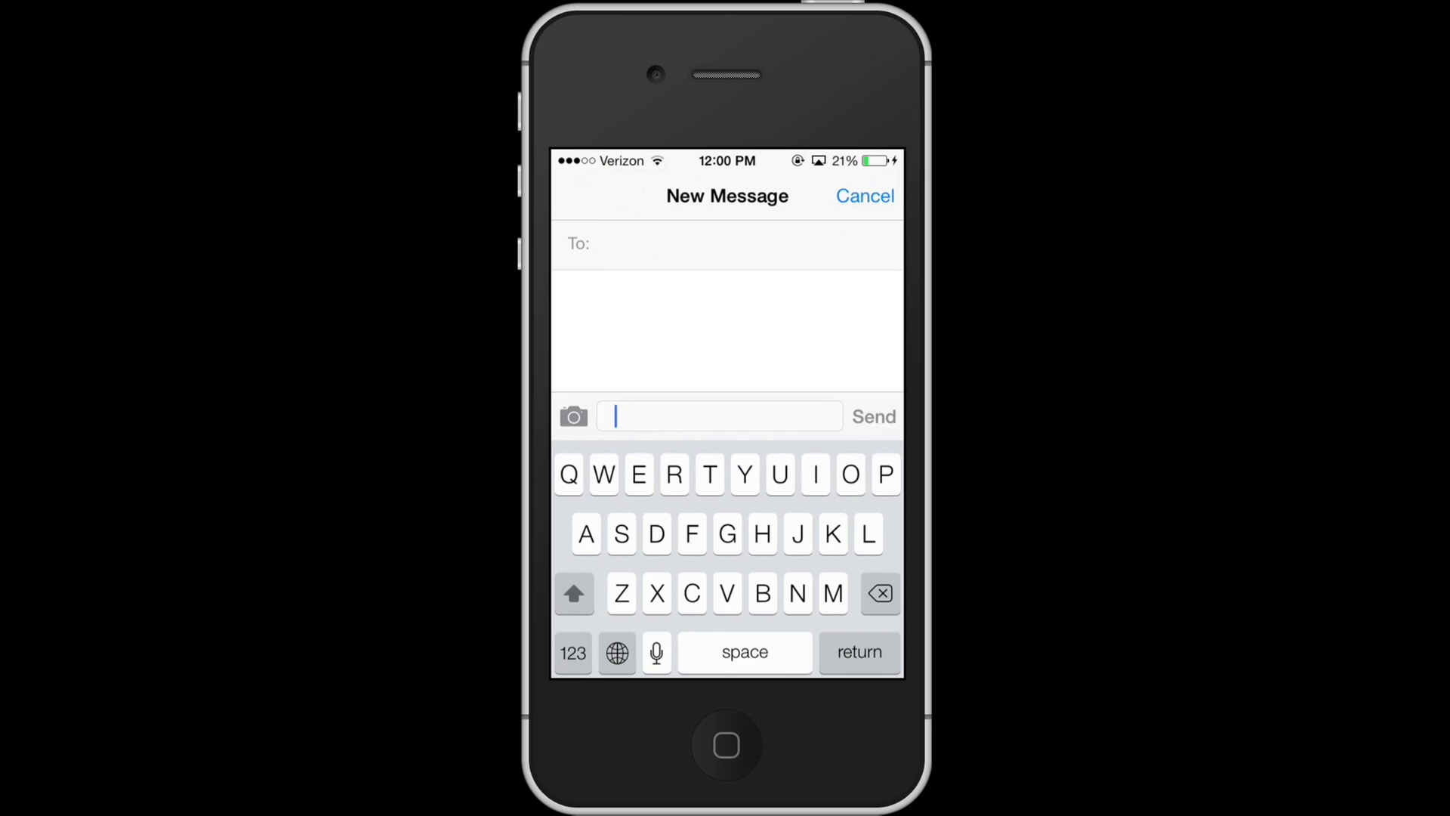
click(573, 652)
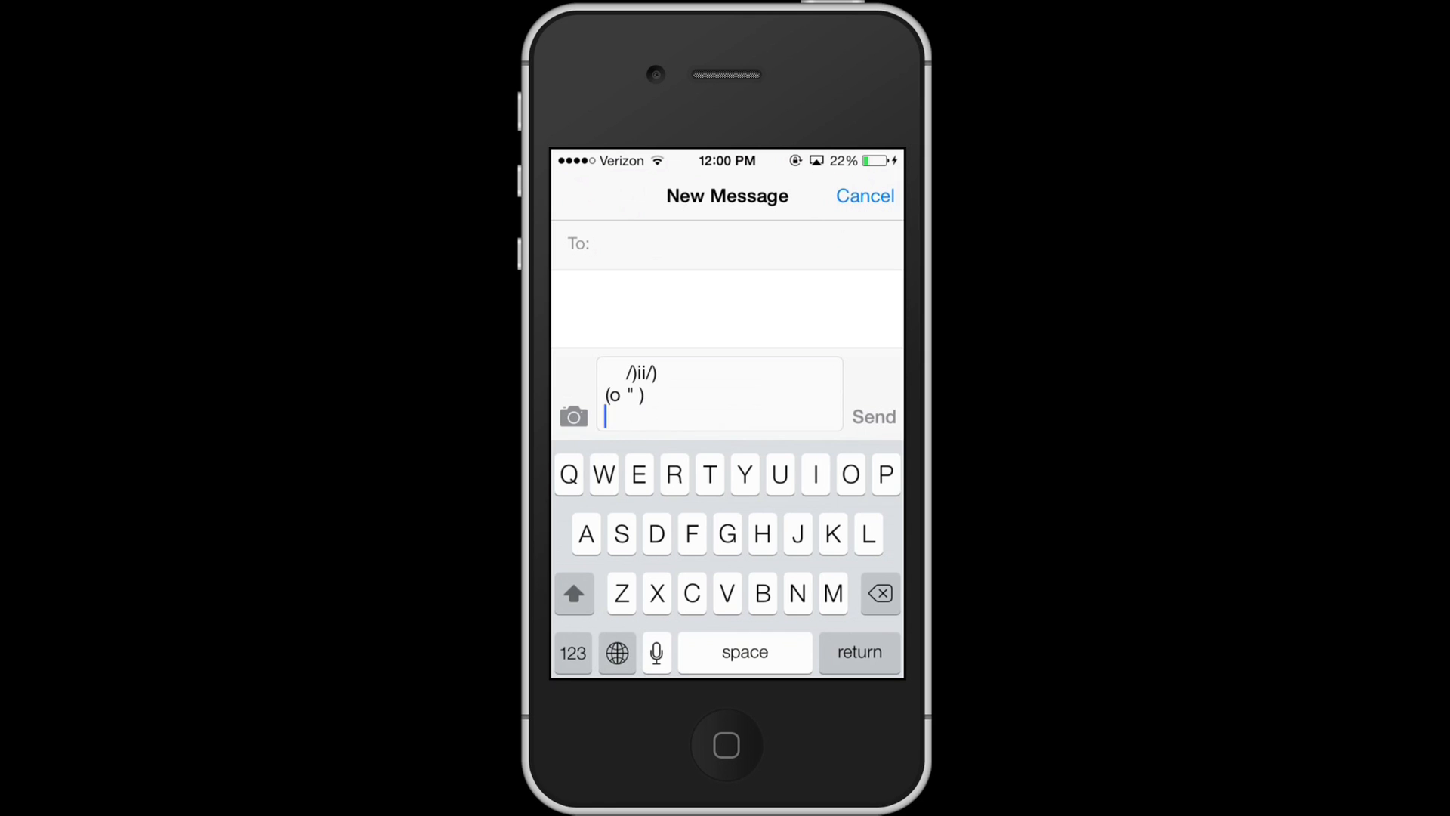
Step: Type the long neck and upper body lines using | and _ symbols
click(573, 652)
text(|)
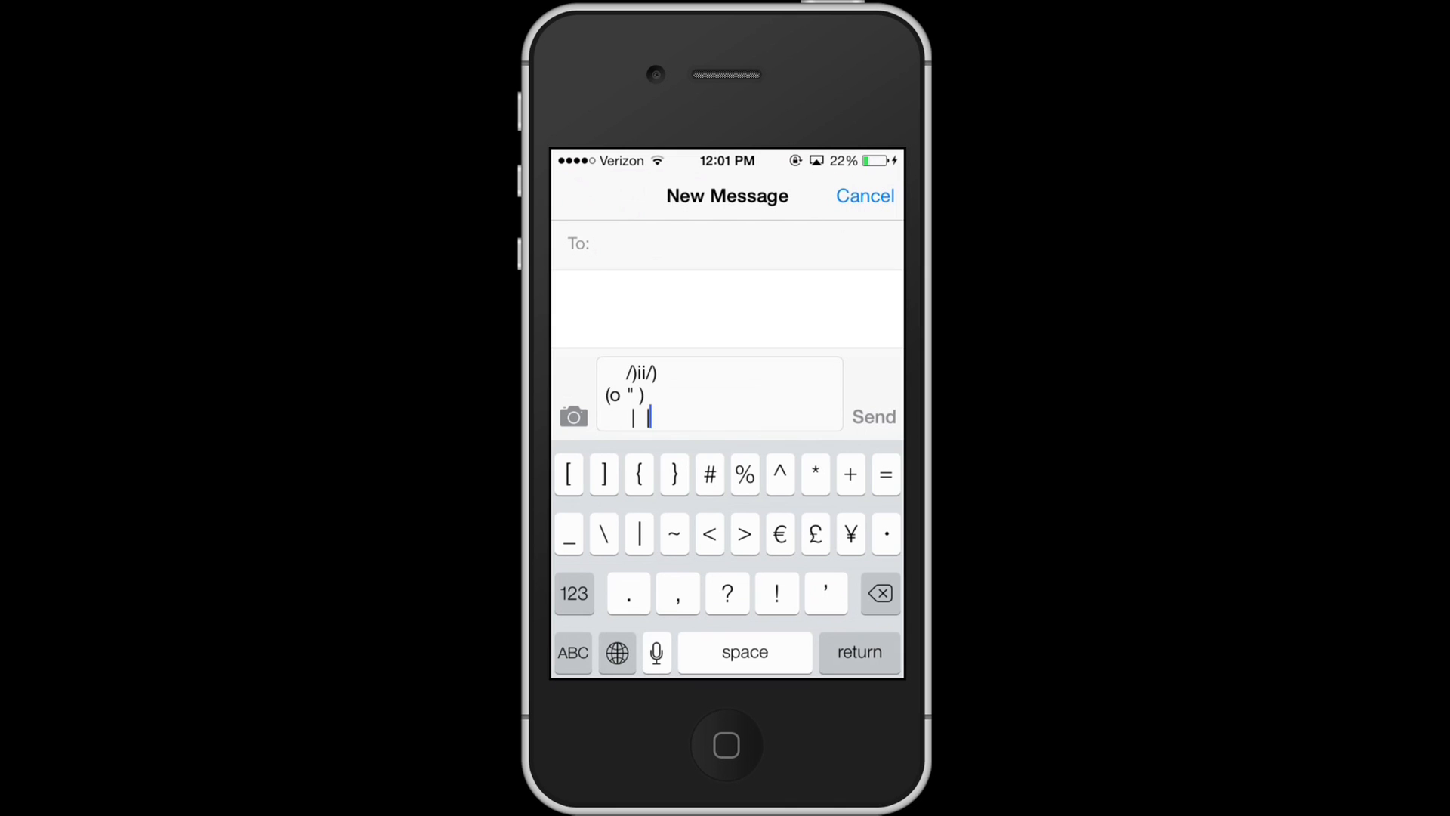
click(573, 593)
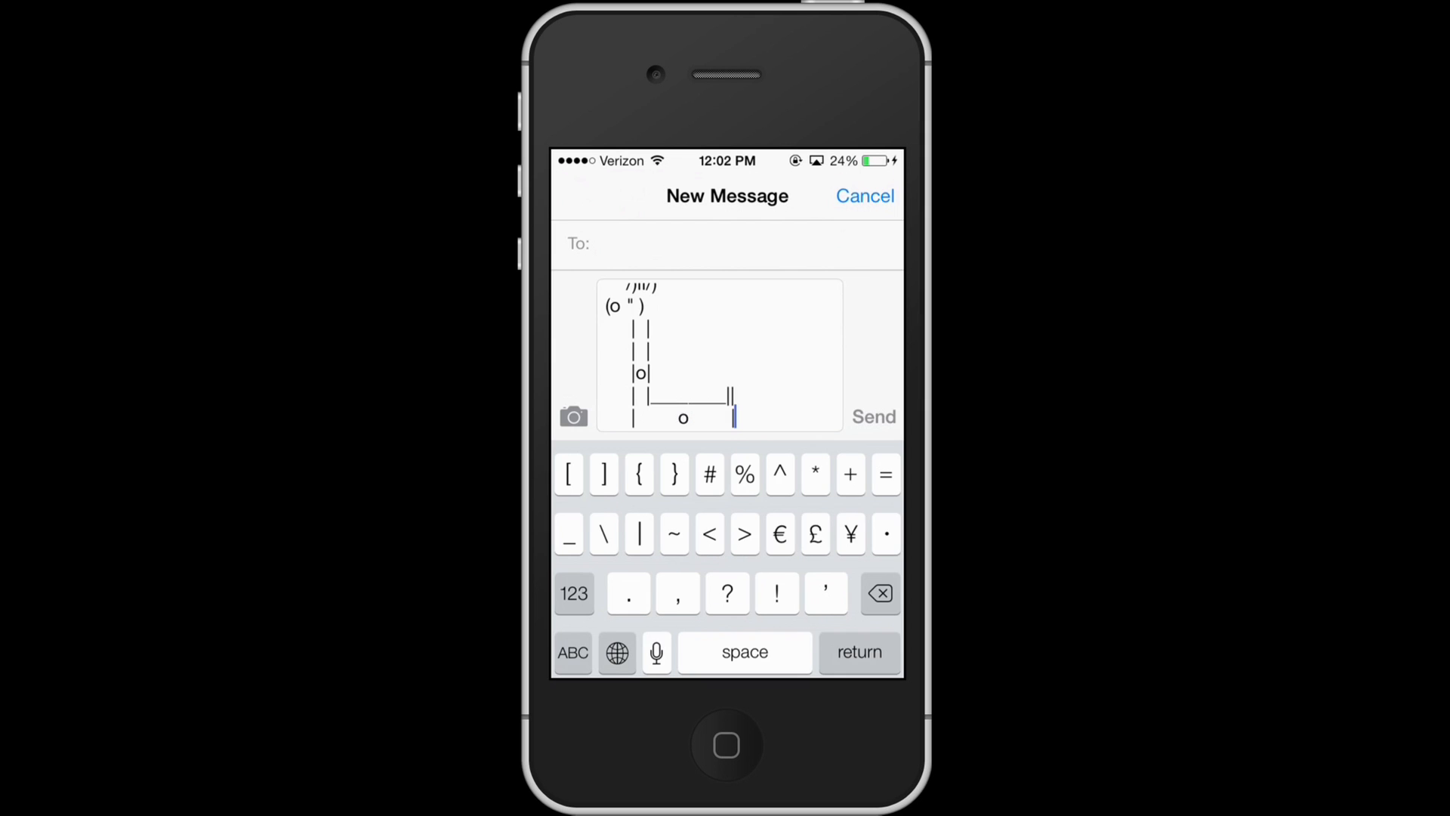
Step: Type the body's bottom line with o and underscores, then the first leg bars
click(573, 651)
text(|o ____o_ _|)
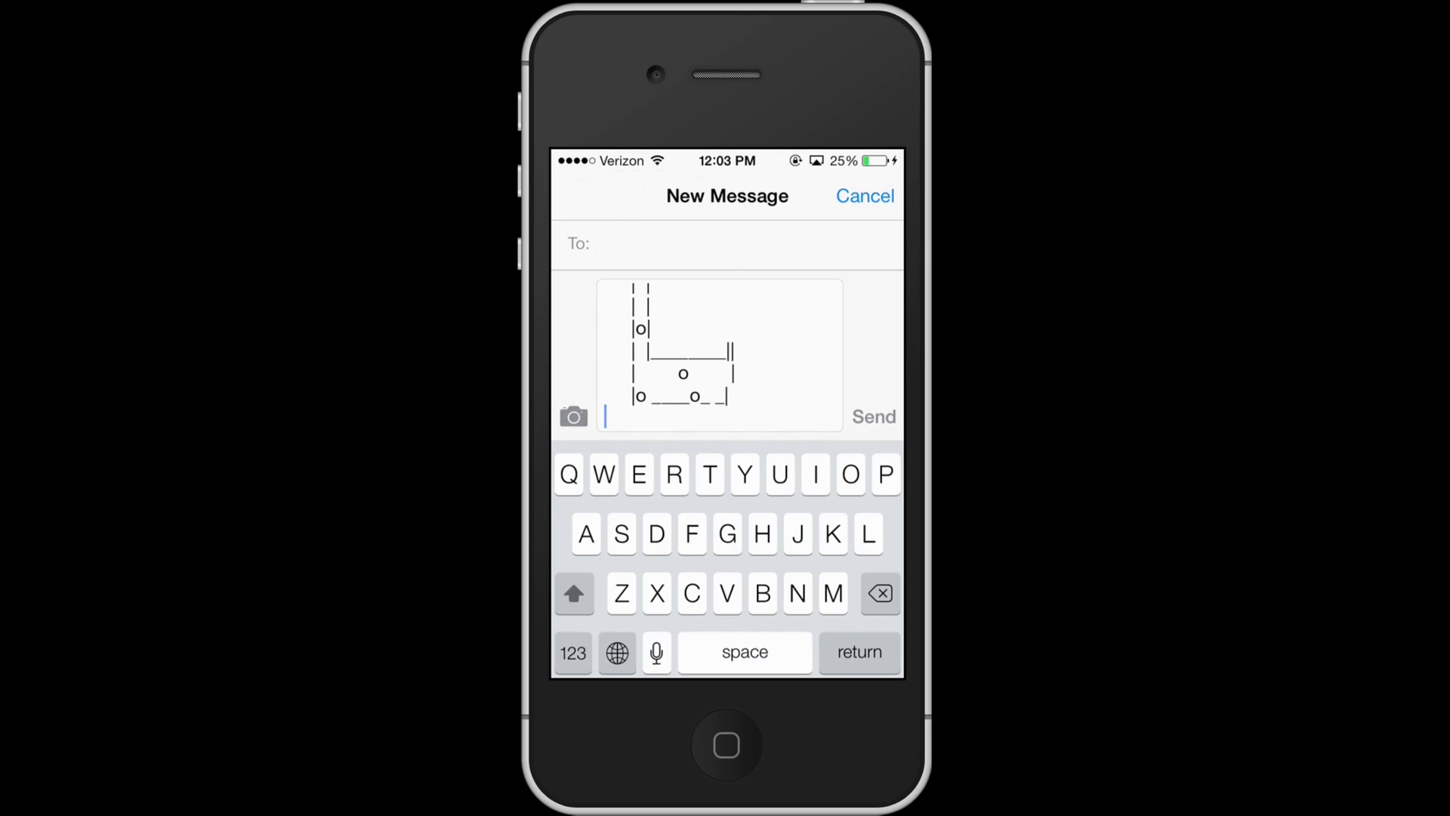
click(573, 652)
text(||)
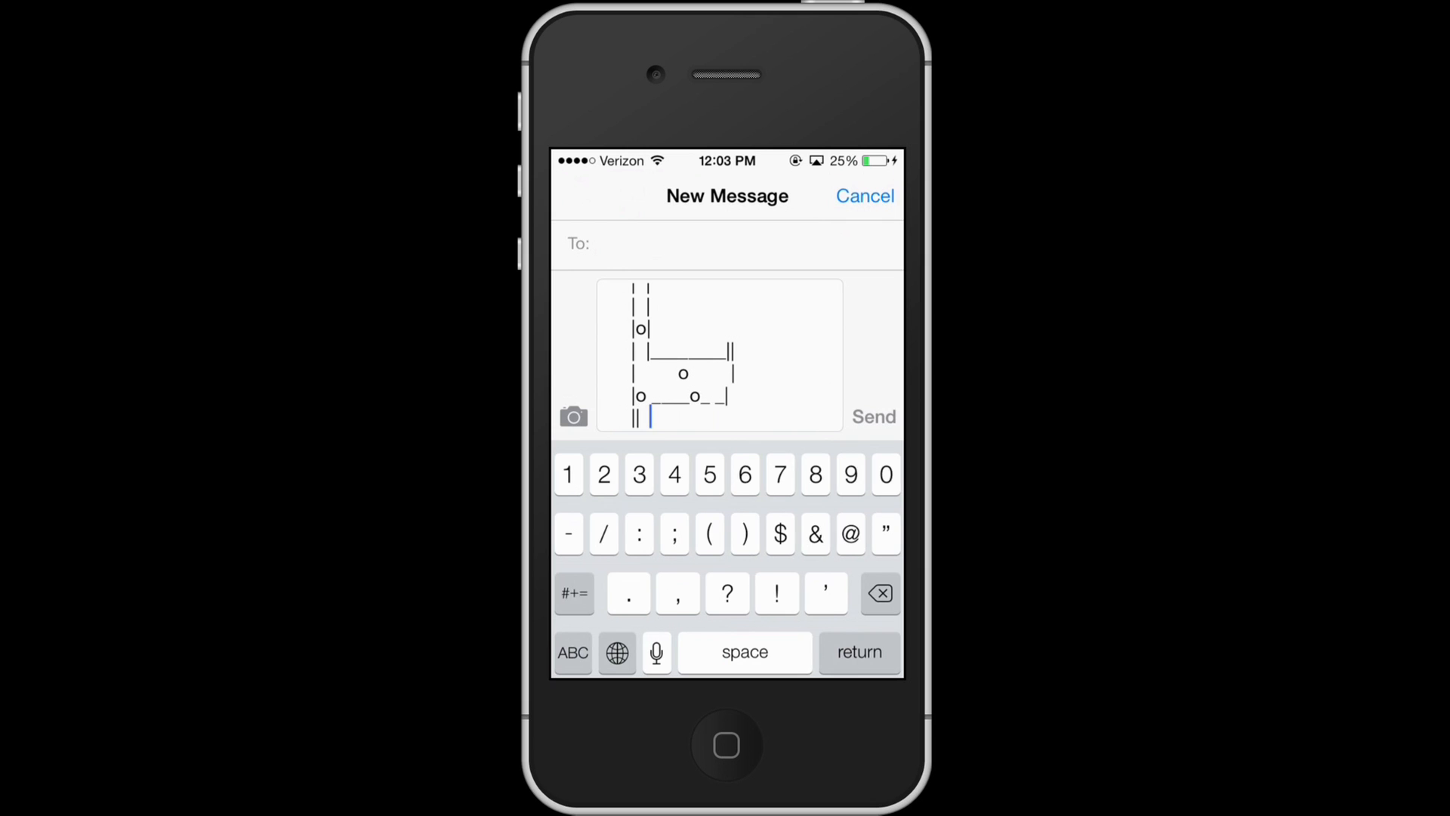
Step: Type the remaining leg rows with spaces and | characters, forming four legs
click(573, 652)
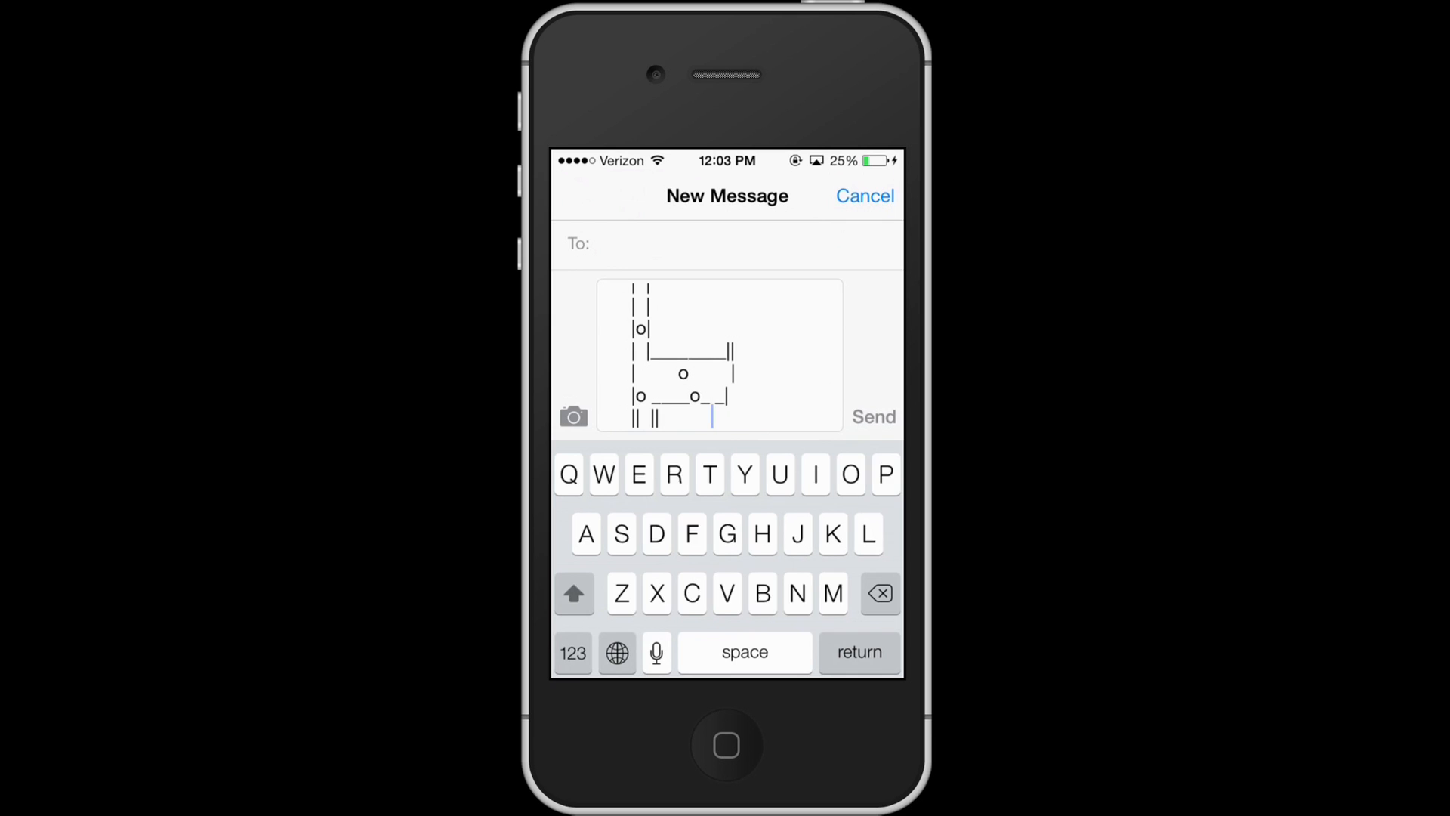
click(572, 652)
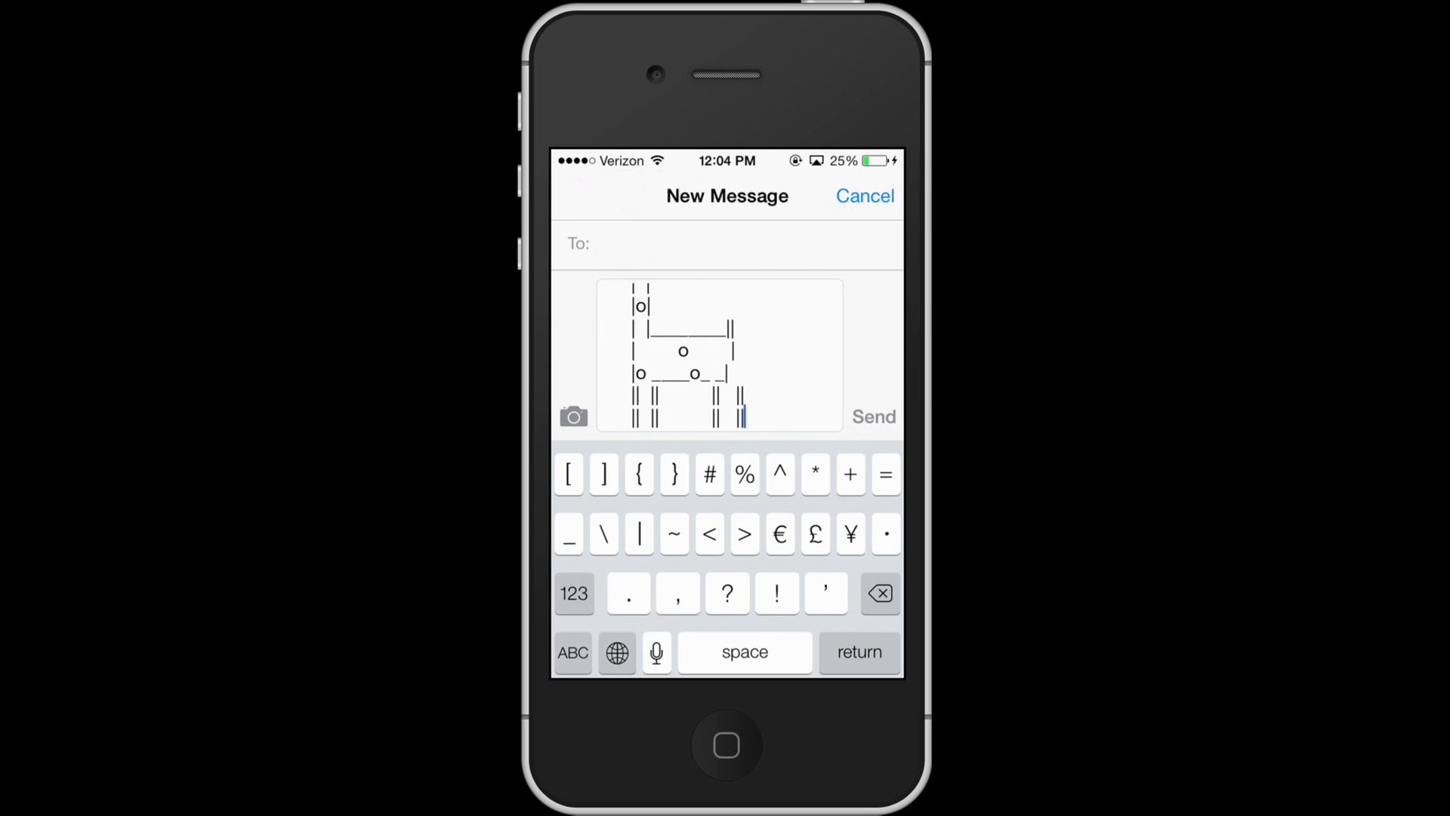